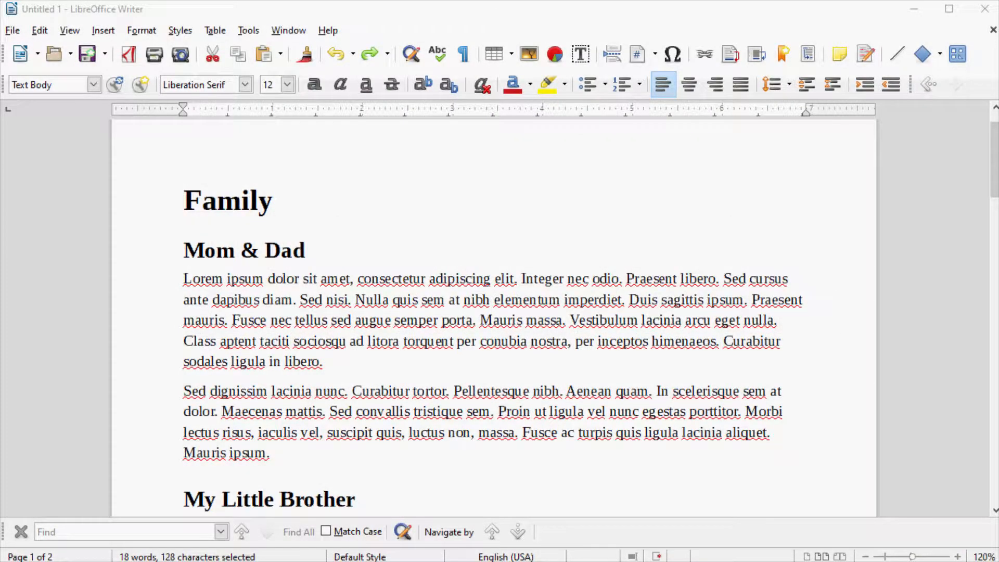
mouse_move(922, 247)
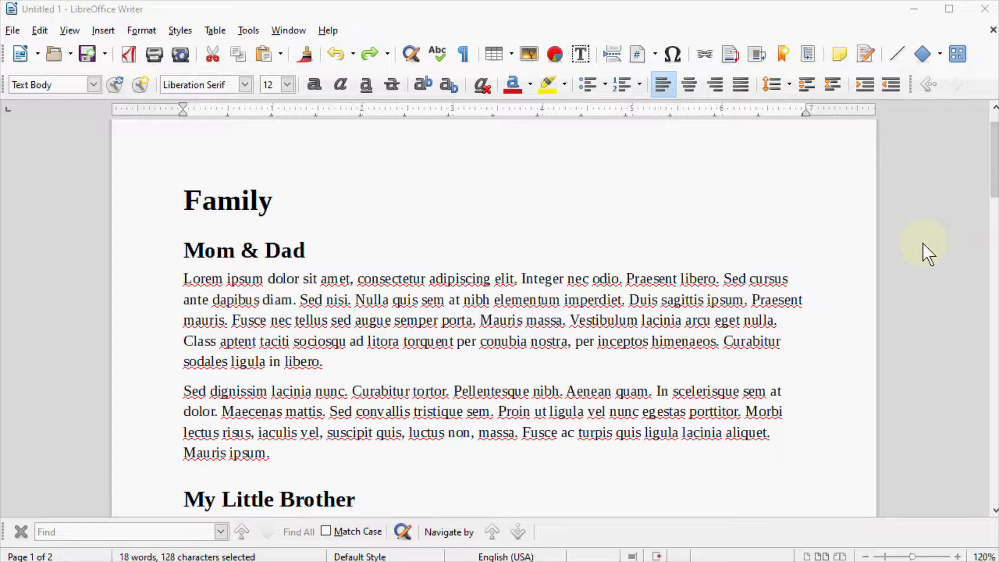
mouse_move(632, 330)
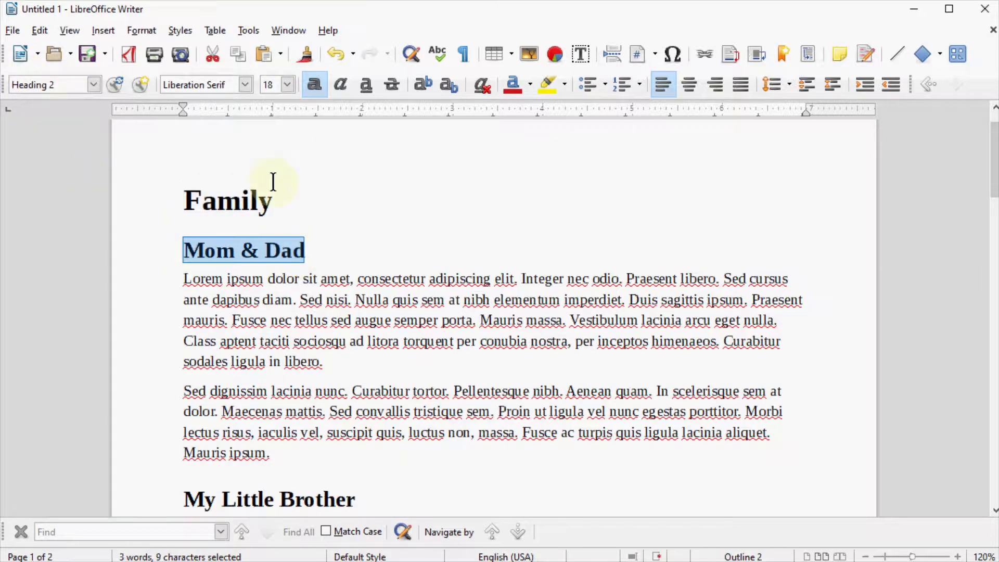
mouse_move(93, 165)
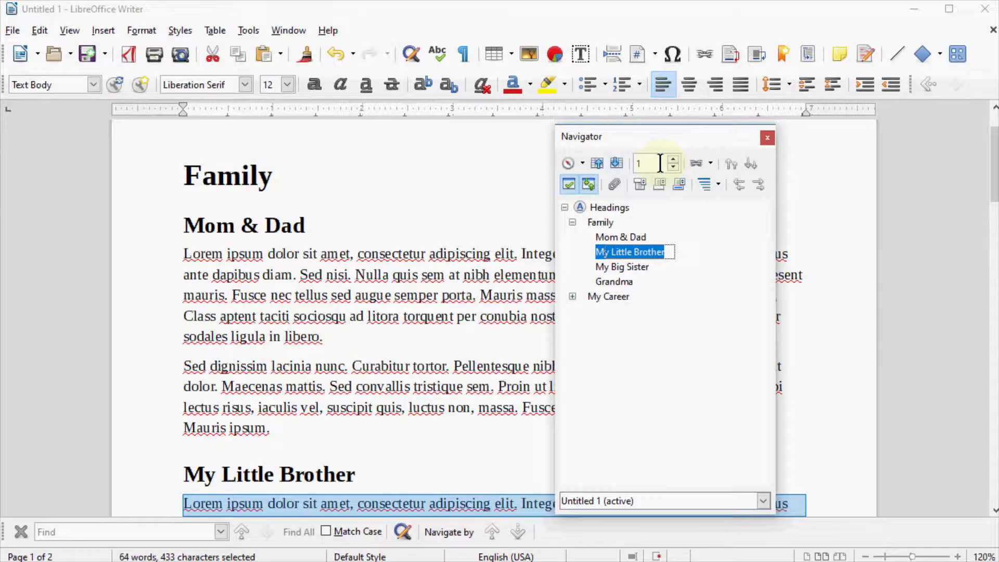
mouse_move(666, 151)
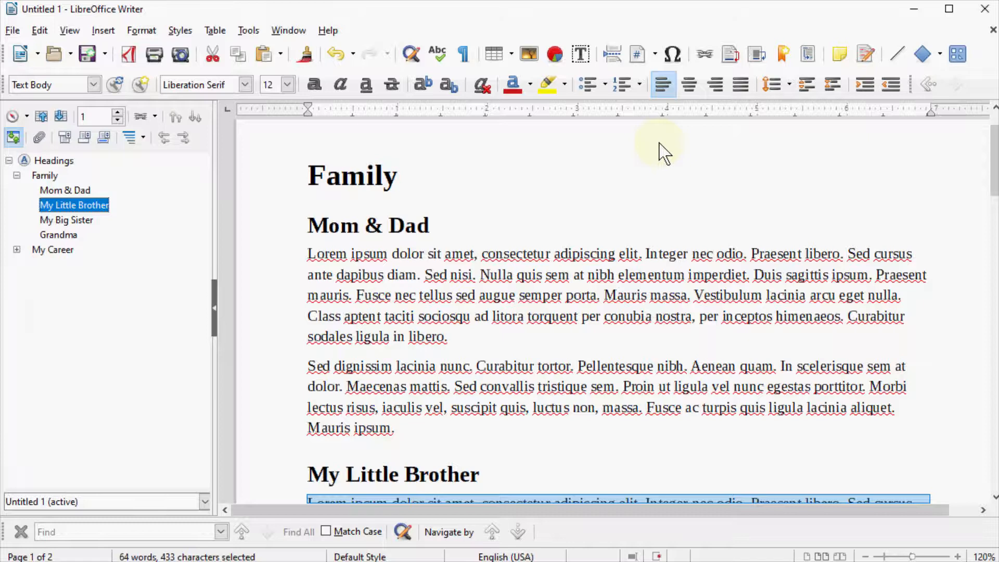
mouse_move(94, 179)
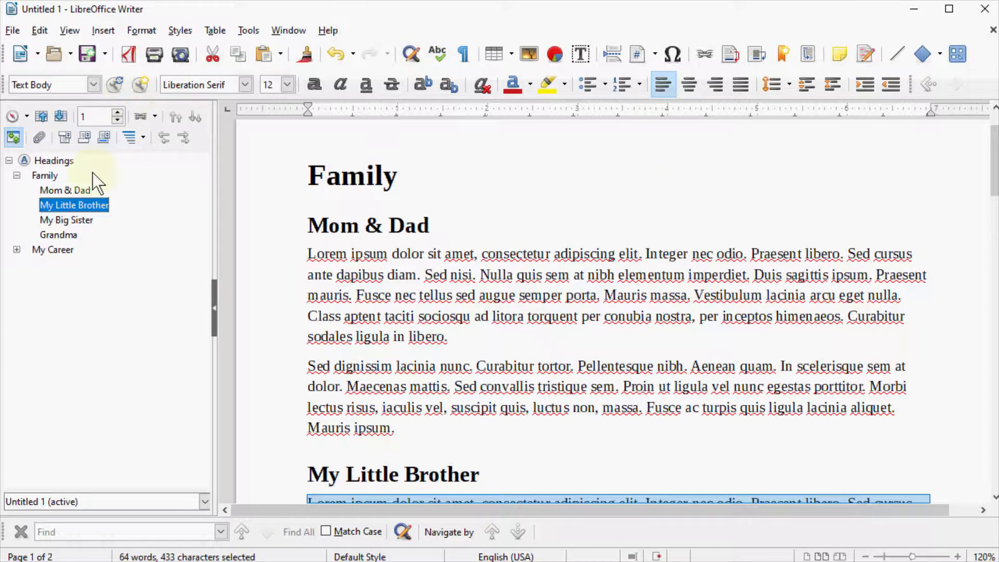
mouse_move(169, 215)
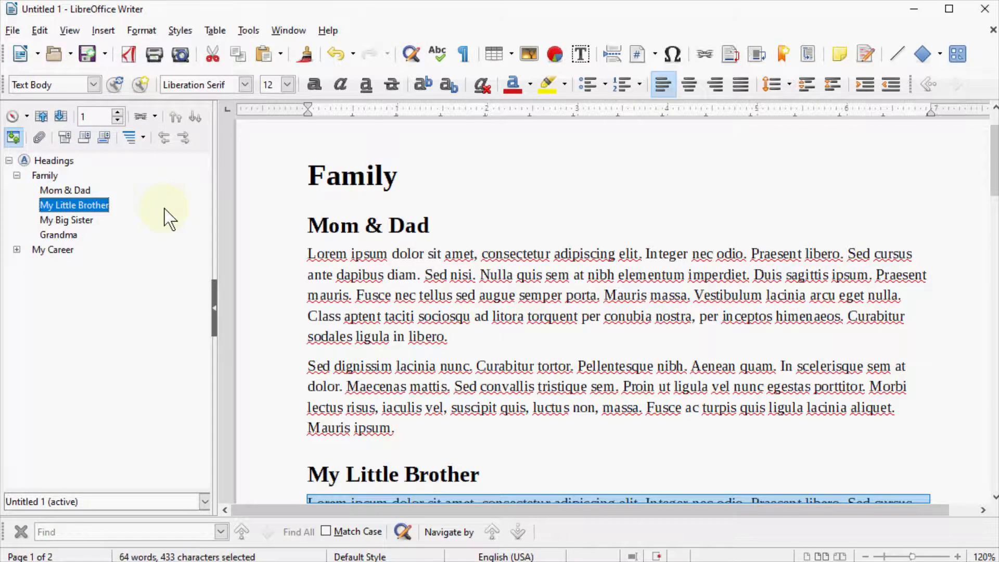
mouse_move(204, 261)
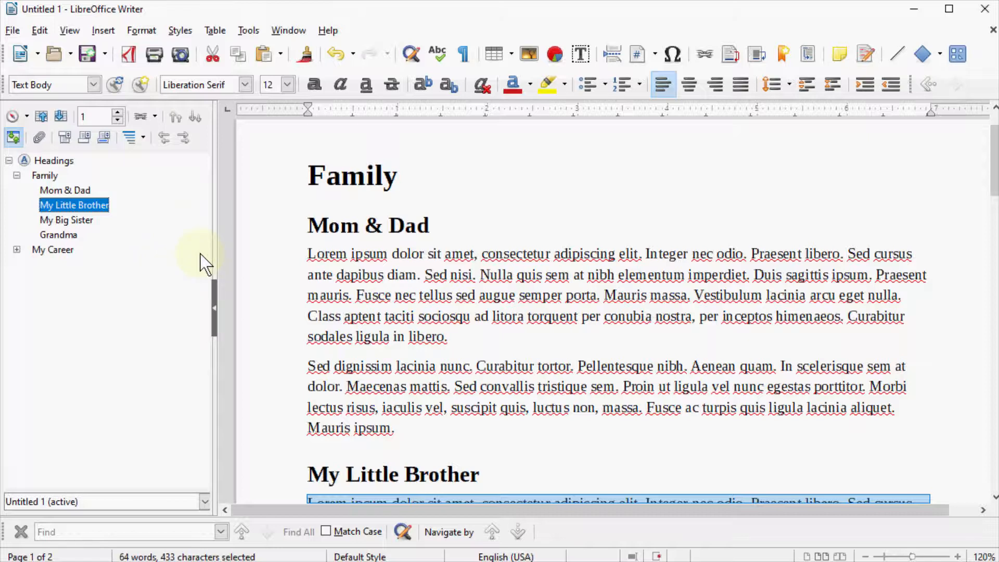
mouse_move(26, 182)
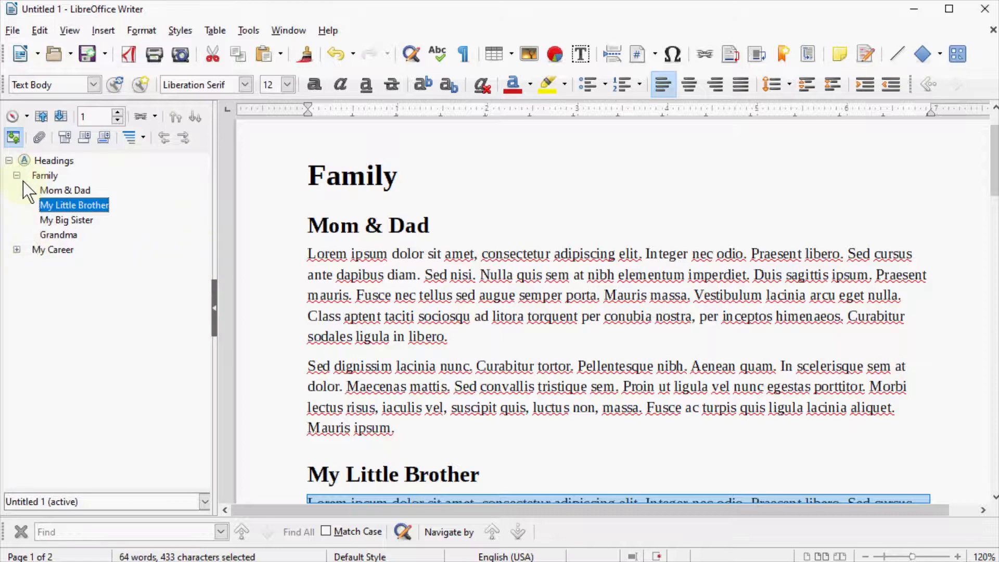
click(14, 138)
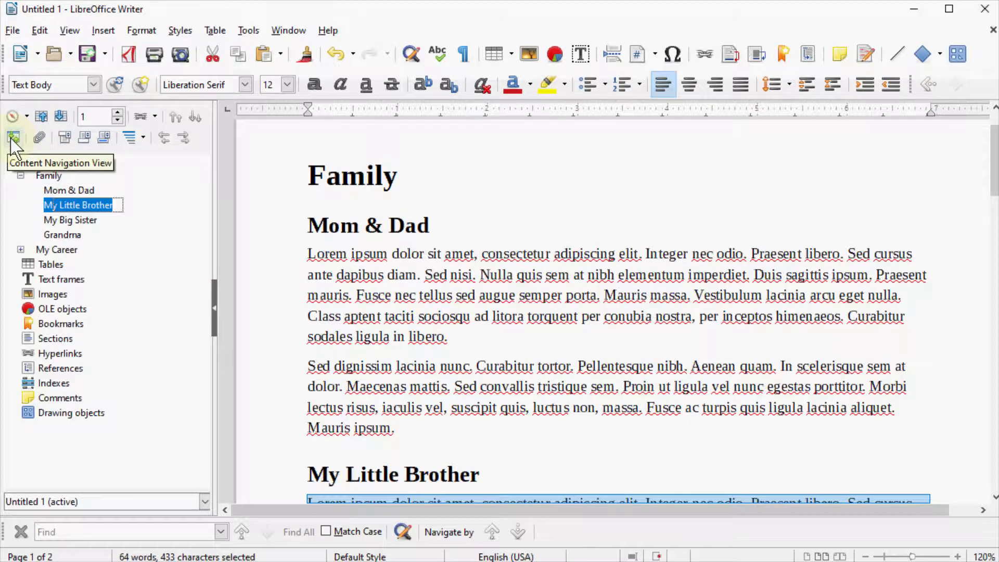
click(13, 137)
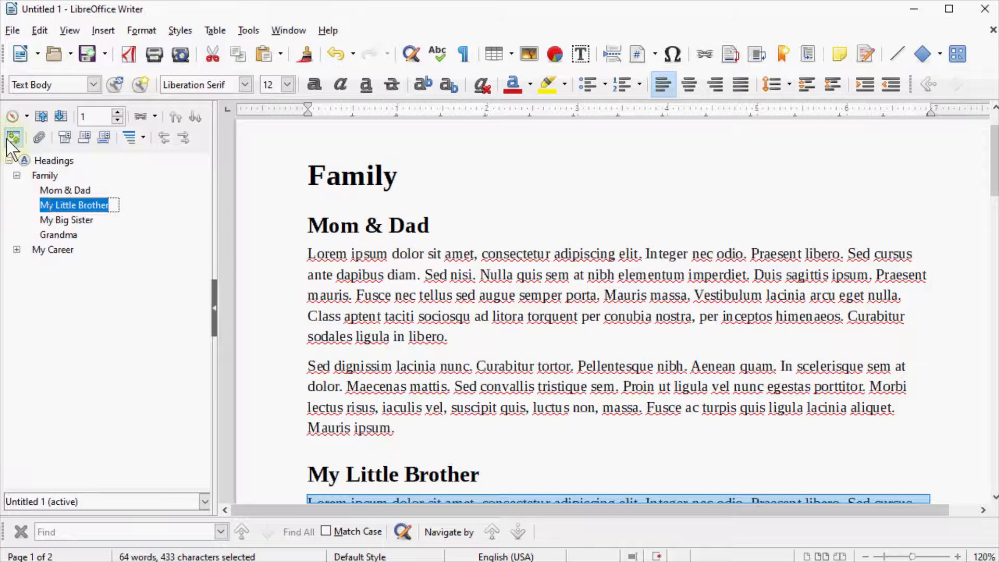
click(12, 137)
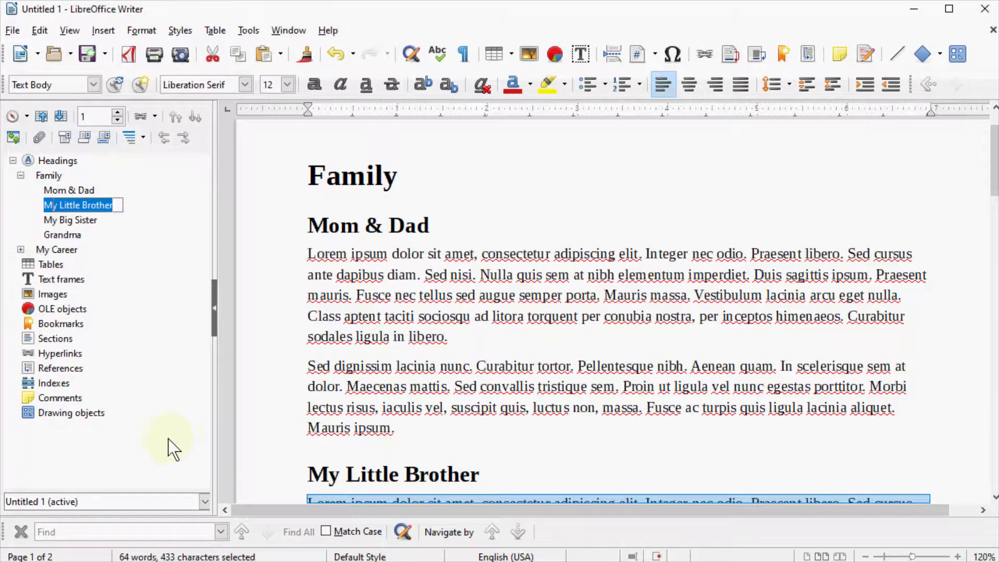
mouse_move(102, 273)
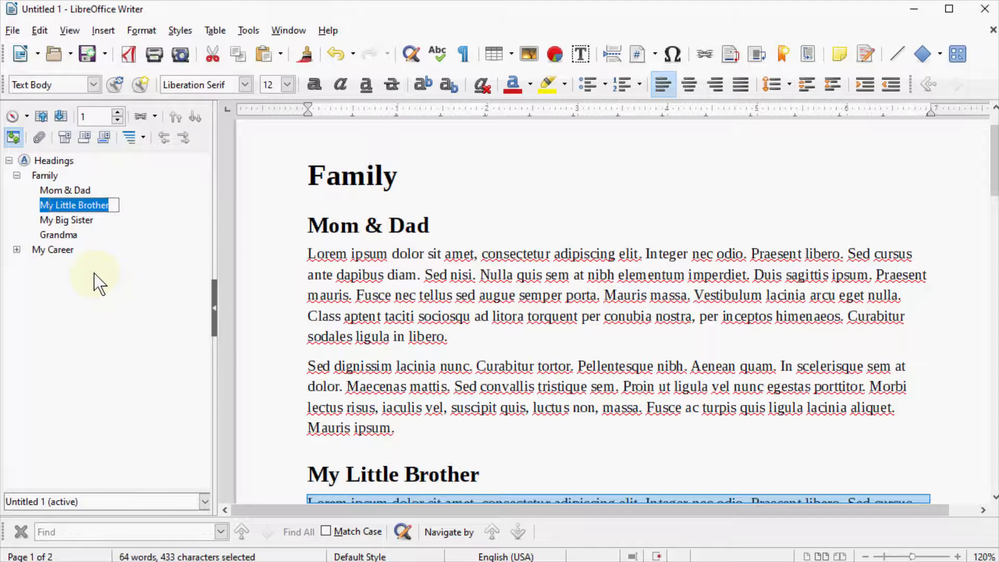
Drag the My Little Brother heading in the Navigator so it sits below My Big Sister
click(17, 250)
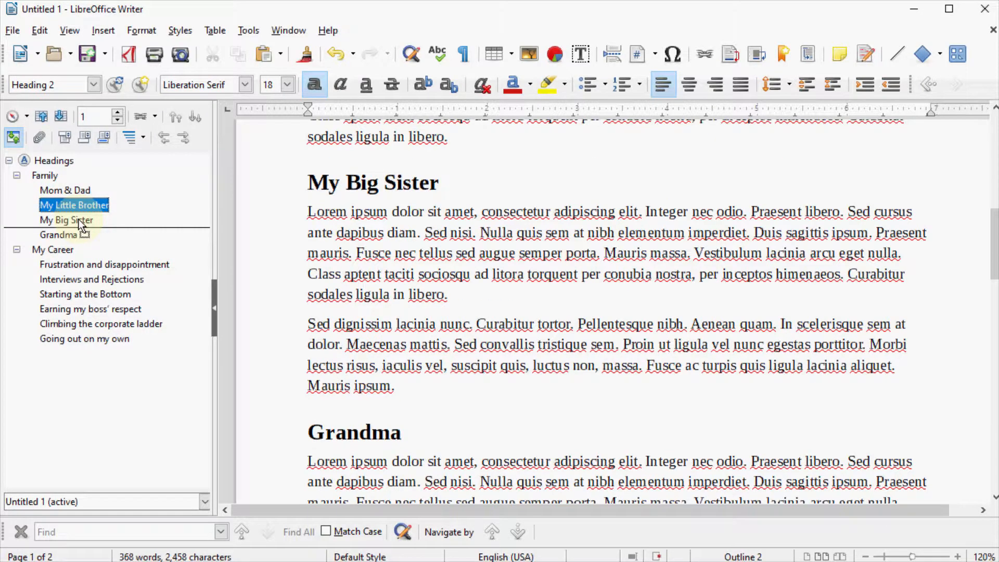
click(74, 205)
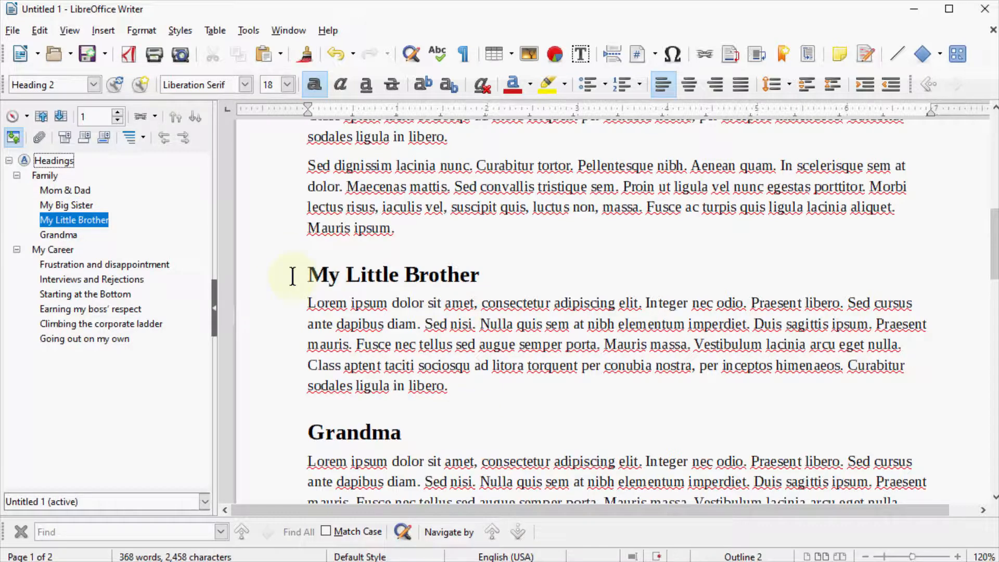
drag(307, 273, 448, 274)
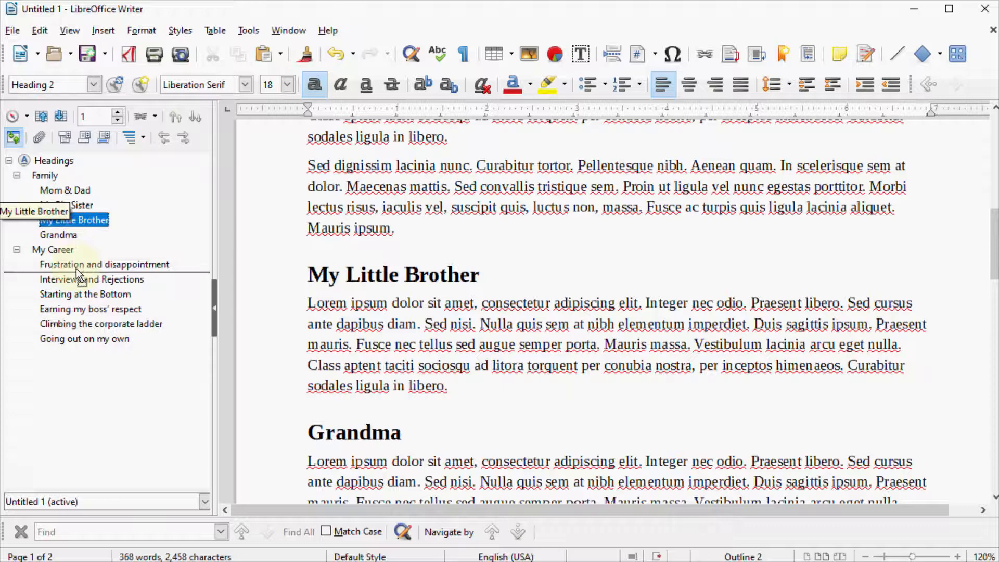
mouse_move(78, 293)
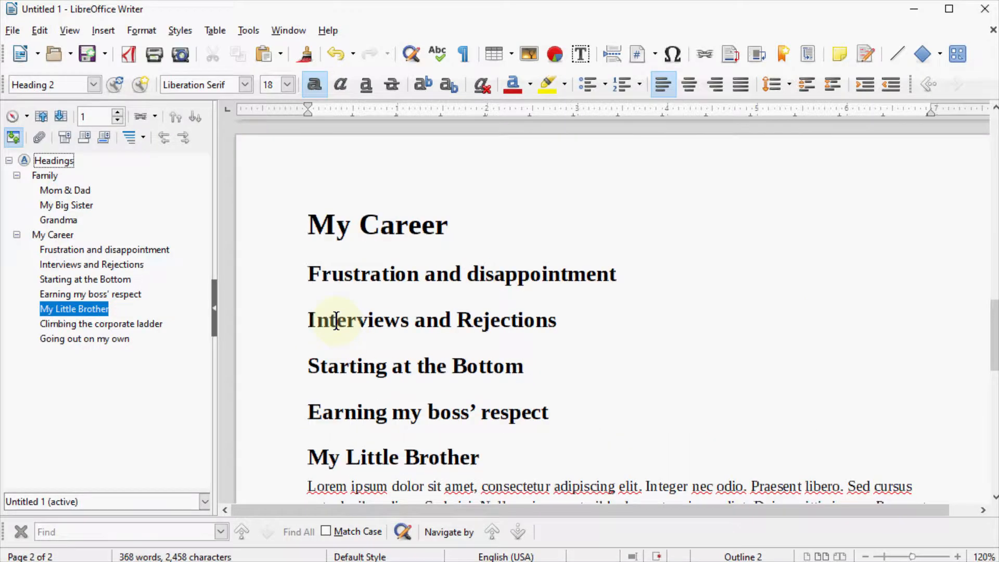
Expand the Family and My Career subheadings to confirm My Little Brother is back under Family
scroll(down, 3)
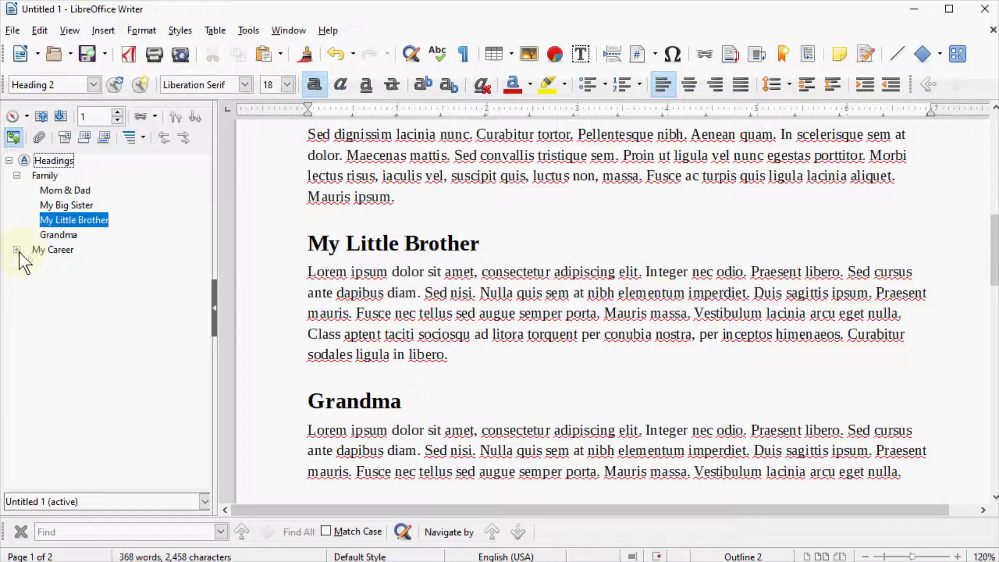
click(15, 250)
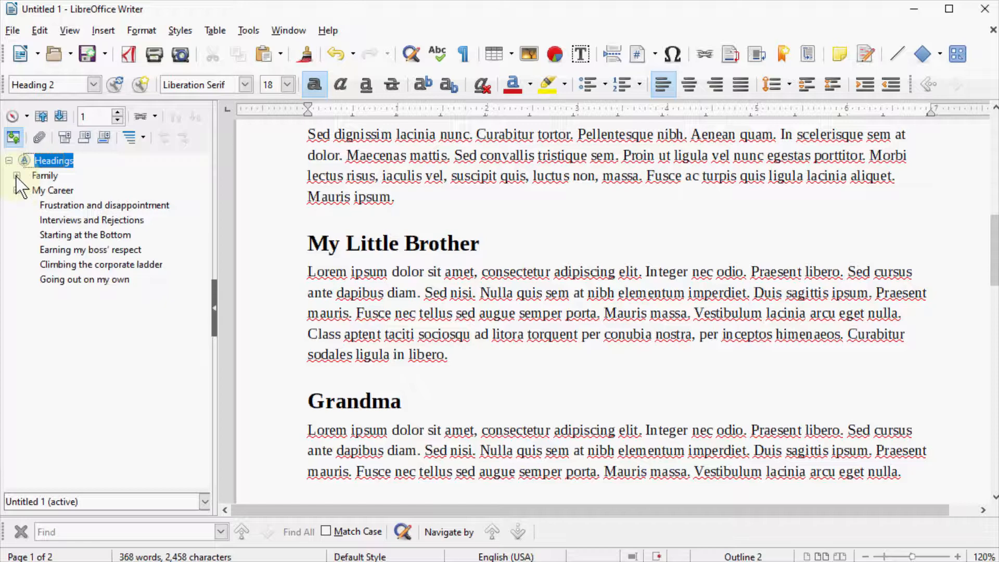
click(17, 175)
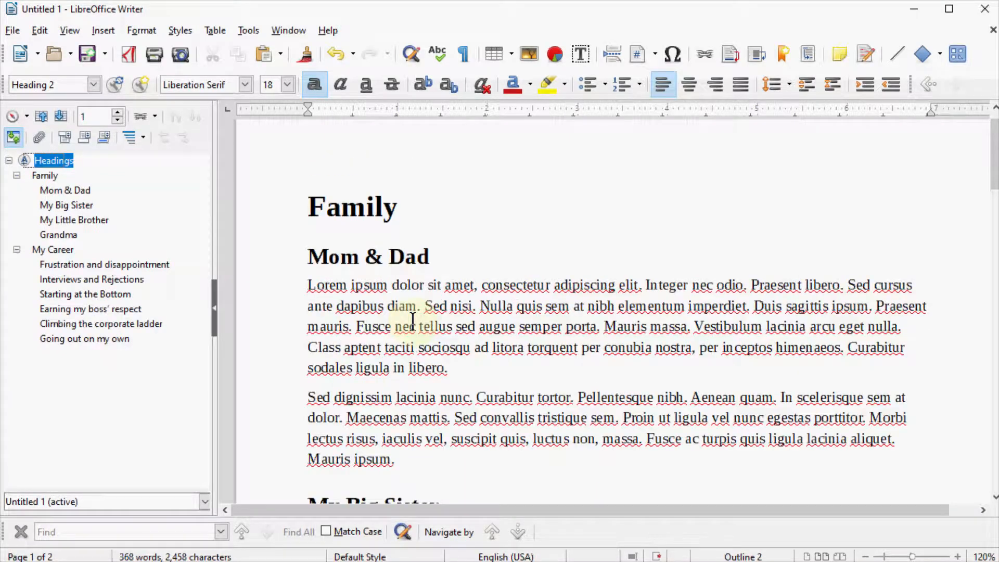
scroll(down, 3)
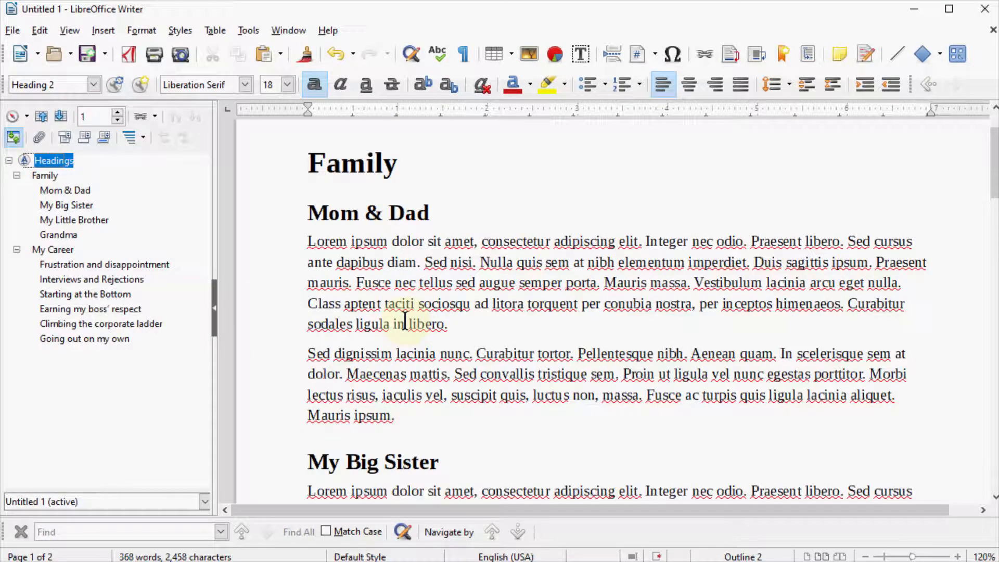